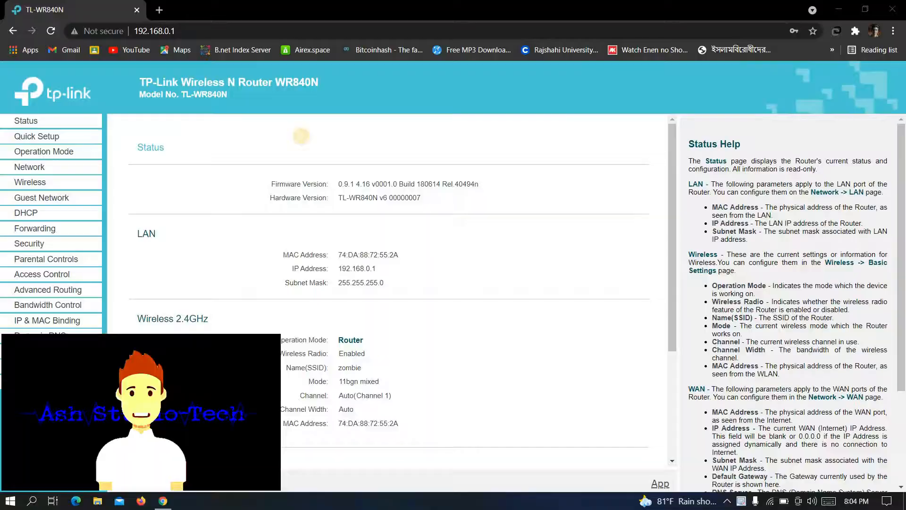
{"action": "mouse_move", "coordinate": [536, 145]}
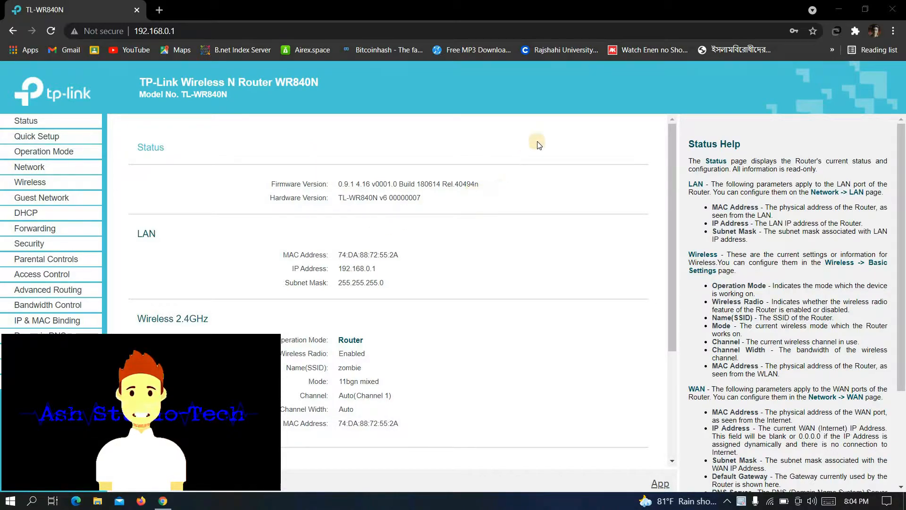
{"action": "mouse_move", "coordinate": [433, 168]}
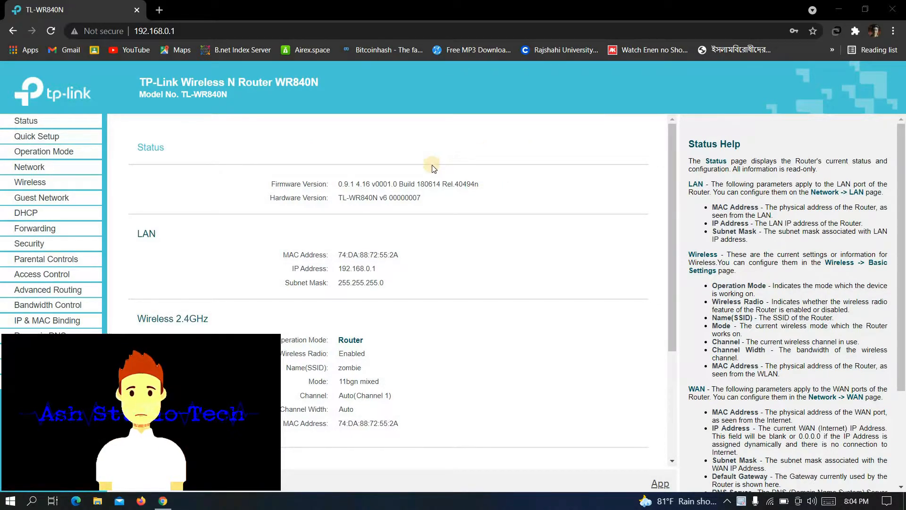
{"action": "mouse_move", "coordinate": [390, 242]}
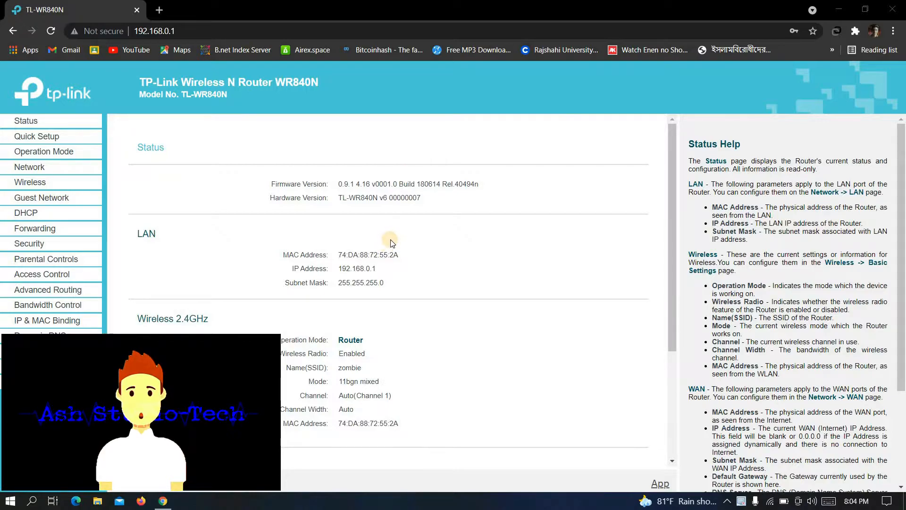
{"action": "mouse_move", "coordinate": [424, 328]}
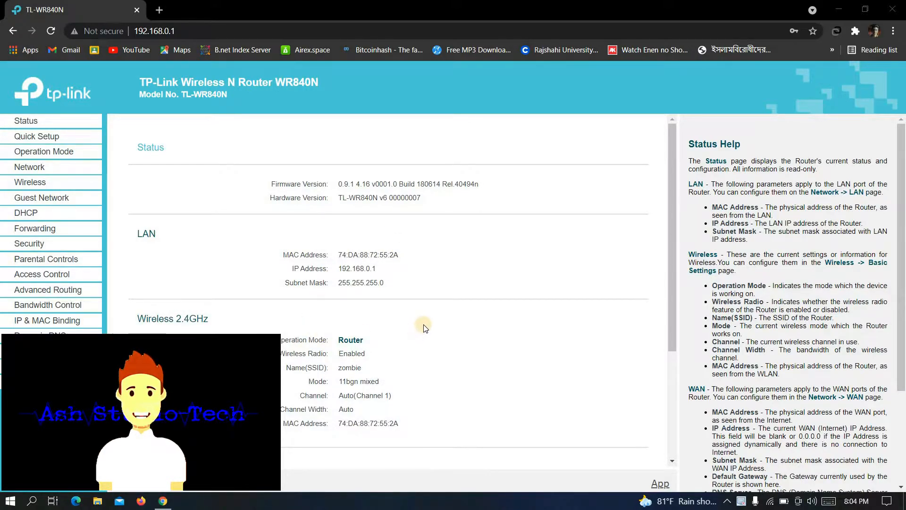
{"action": "mouse_move", "coordinate": [481, 232]}
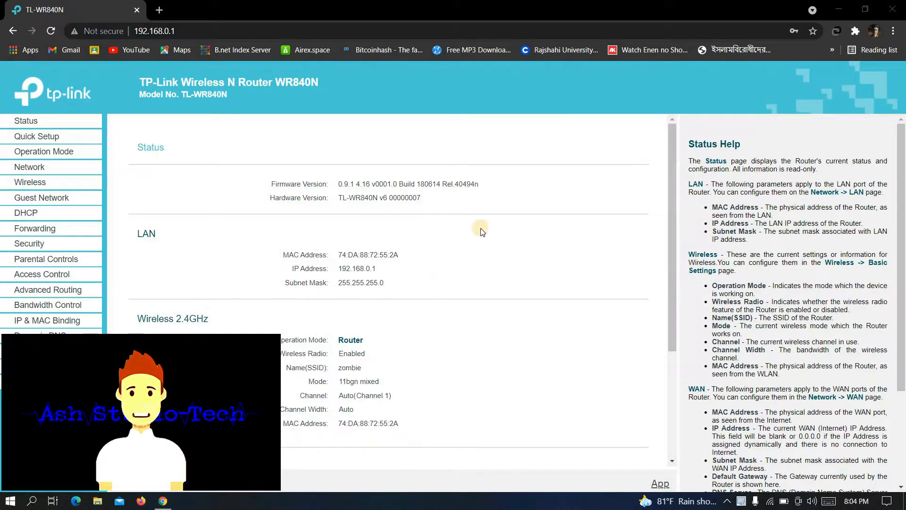
{"action": "mouse_move", "coordinate": [433, 215]}
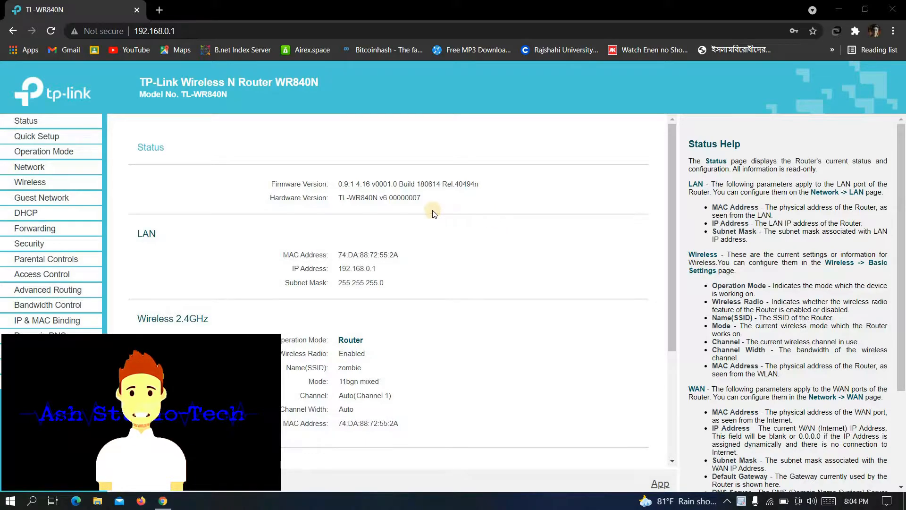
{"action": "mouse_move", "coordinate": [424, 225]}
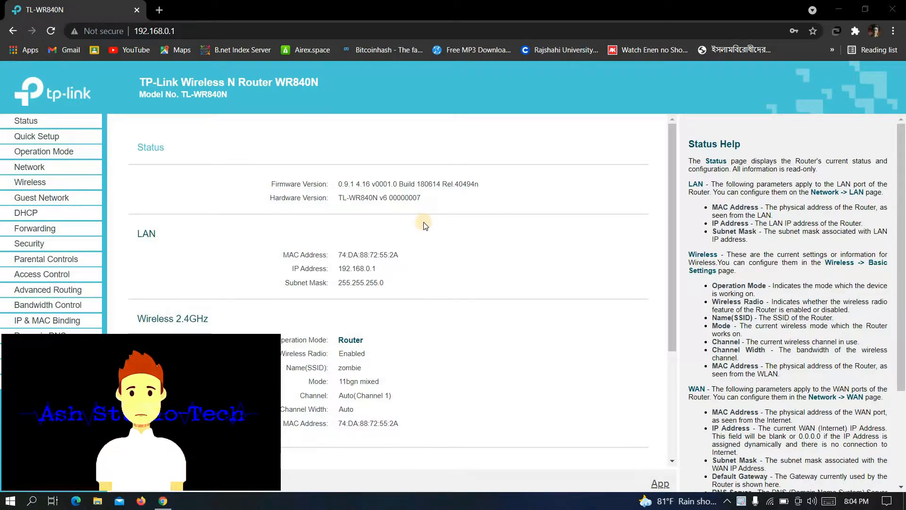
{"action": "mouse_move", "coordinate": [480, 196]}
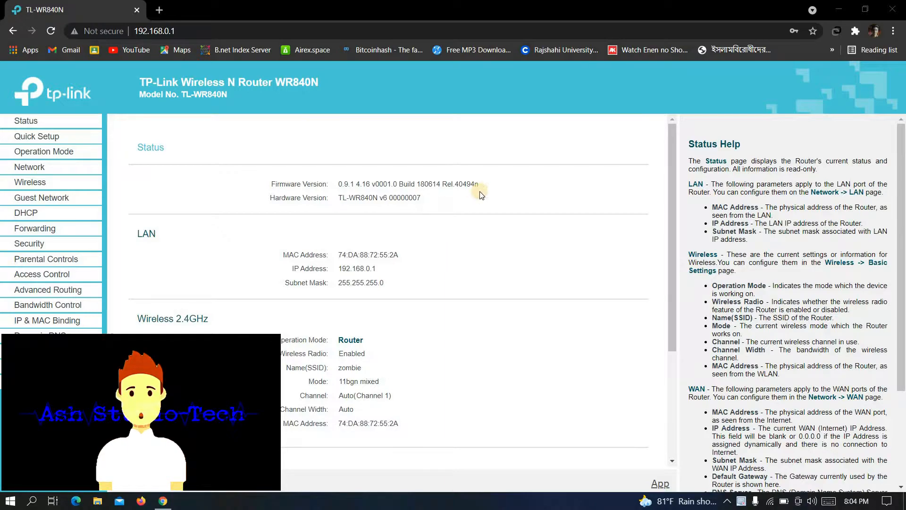
{"action": "mouse_move", "coordinate": [383, 225]}
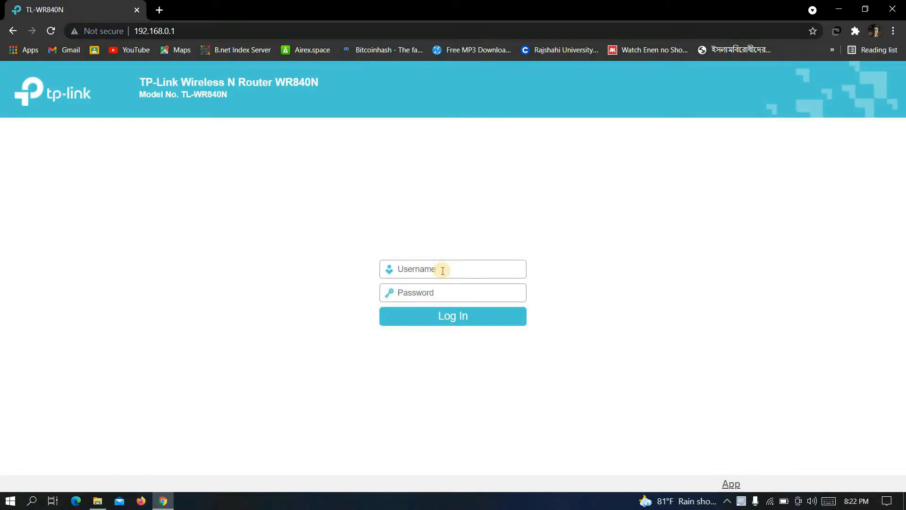
{"action": "mouse_move", "coordinate": [453, 267]}
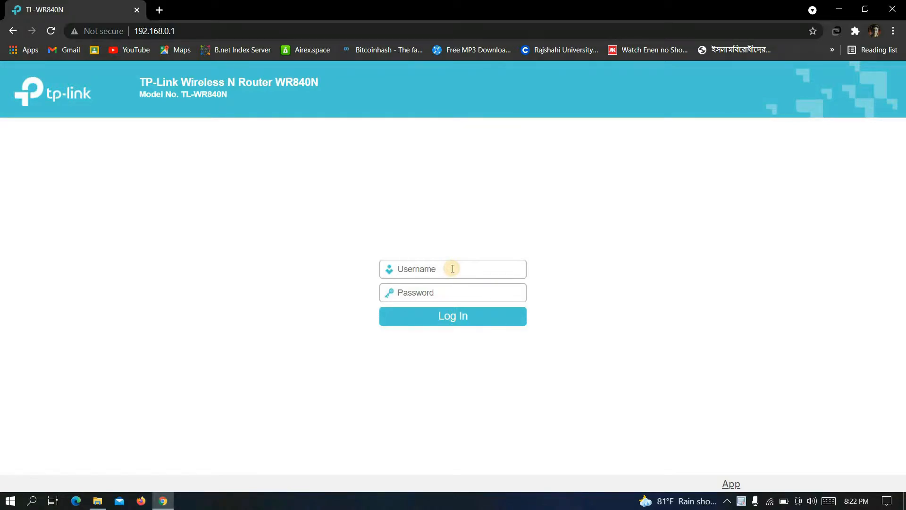
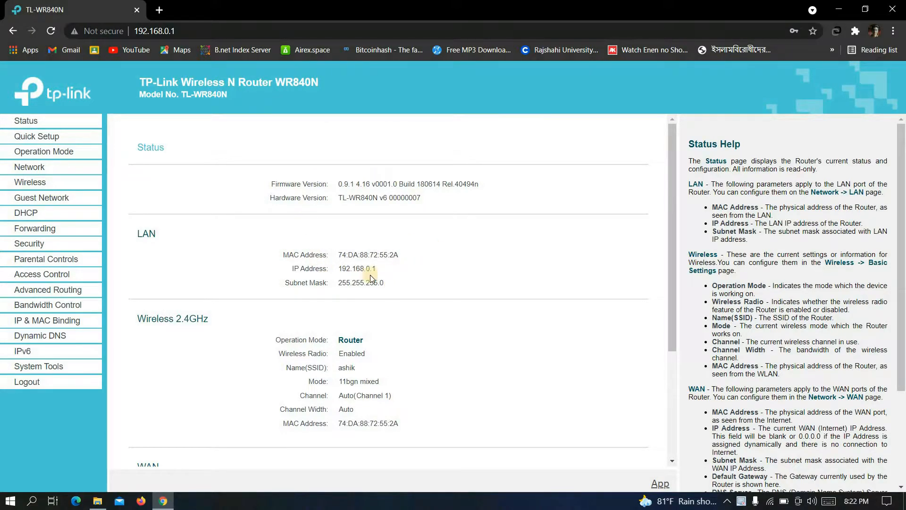
Sign in to the TL-WR840N admin with the admin credentials and reach the Status page.
{"action": "mouse_move", "coordinate": [31, 182]}
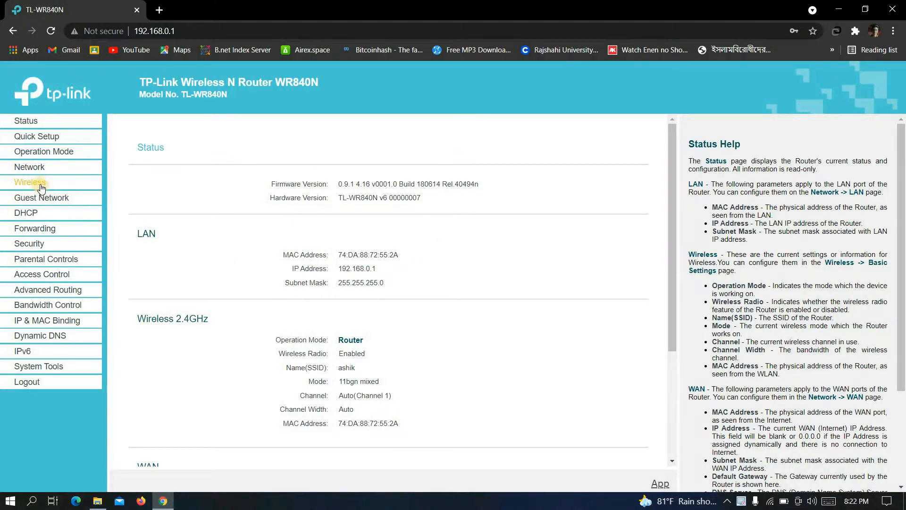
In basic wireless settings, replace the network name 'ashik' with 'zombie'.
{"action": "left_click", "coordinate": [30, 183]}
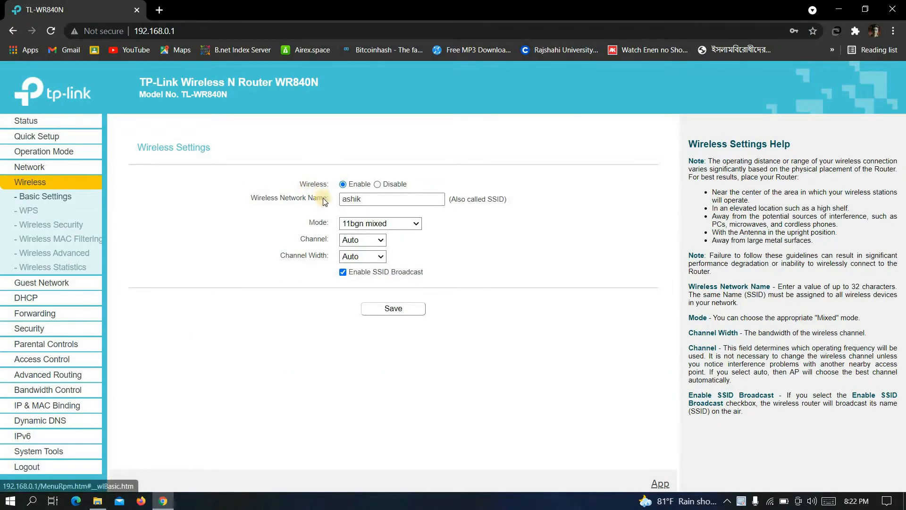
{"action": "double_click", "coordinate": [294, 197]}
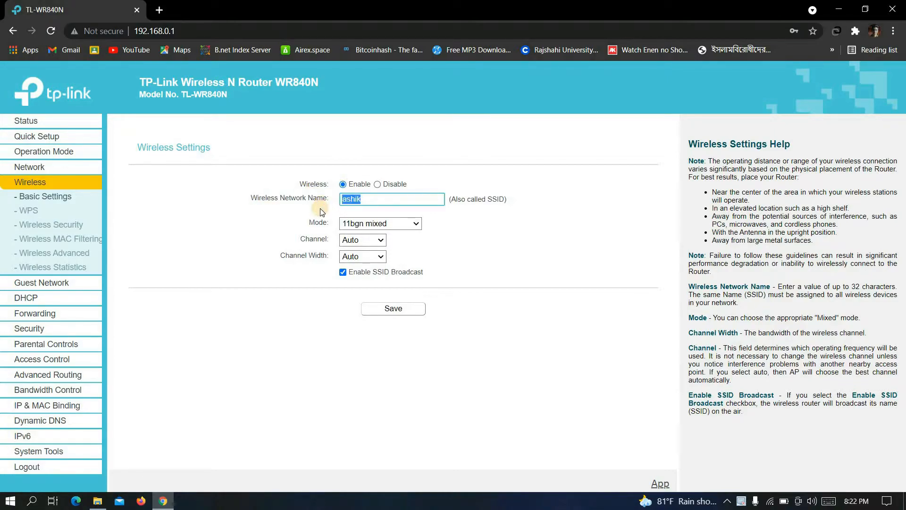
{"action": "type", "text": "z"}
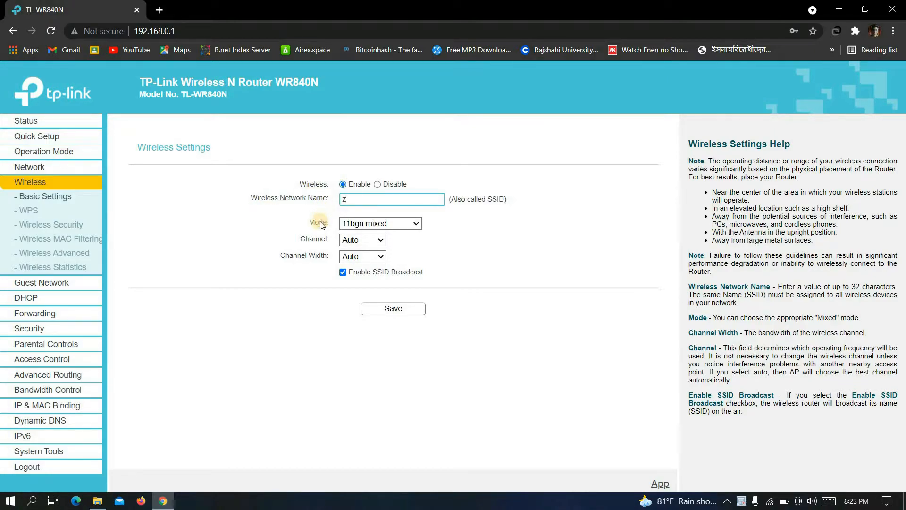
{"action": "type", "text": "ombi"}
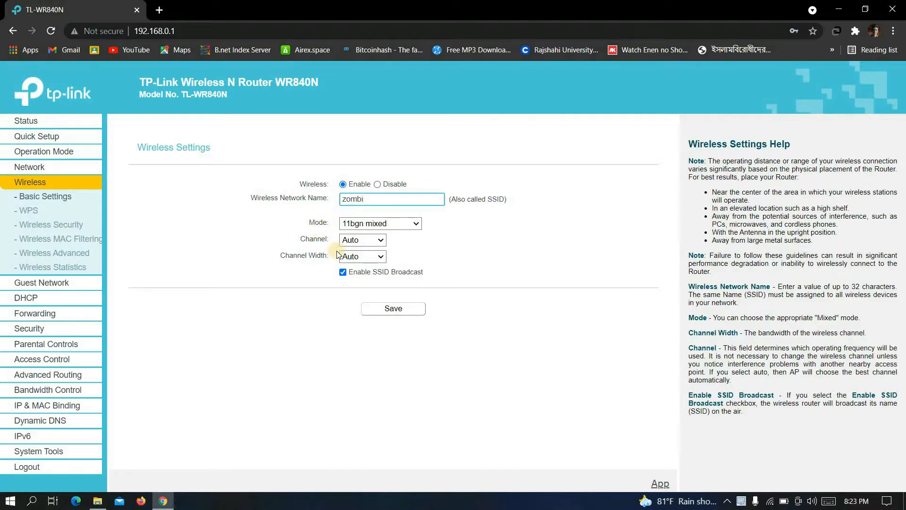
{"action": "type", "text": "e"}
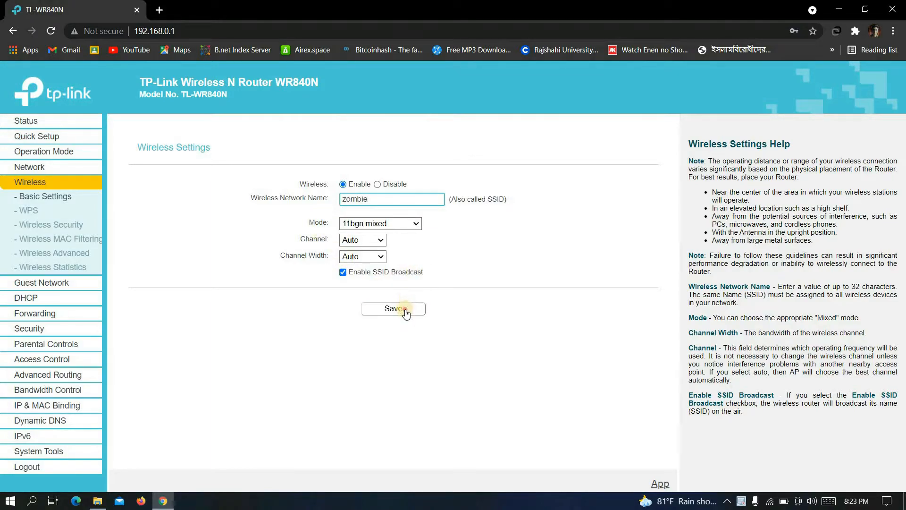
Save the wireless settings so the name 'zombie' takes effect.
{"action": "left_click", "coordinate": [393, 308]}
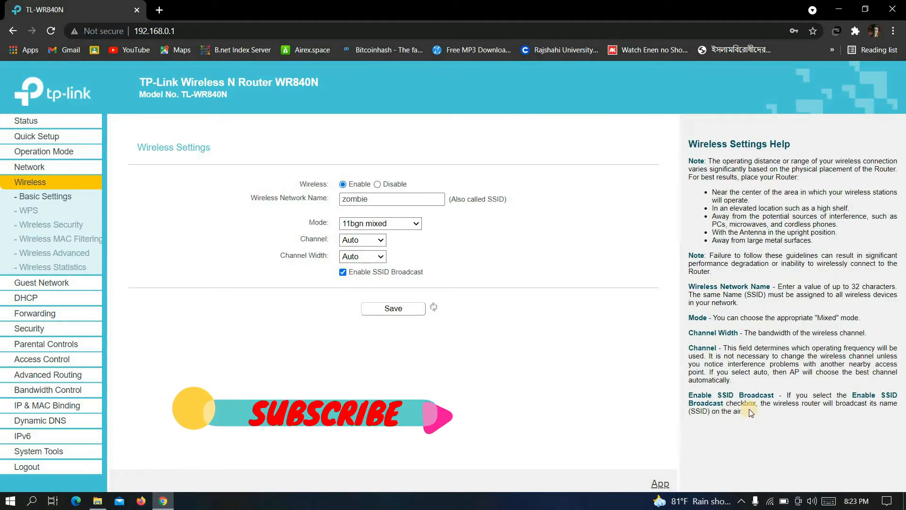
{"action": "mouse_move", "coordinate": [669, 399]}
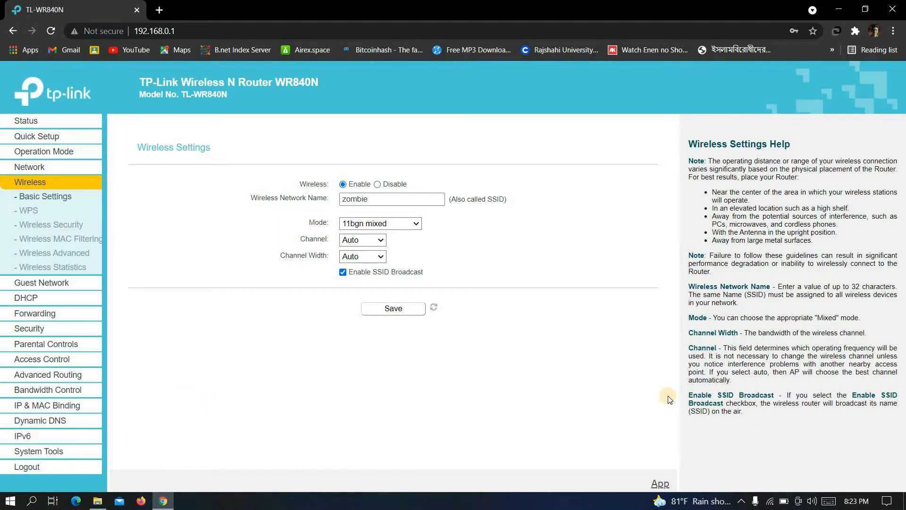
{"action": "mouse_move", "coordinate": [657, 400]}
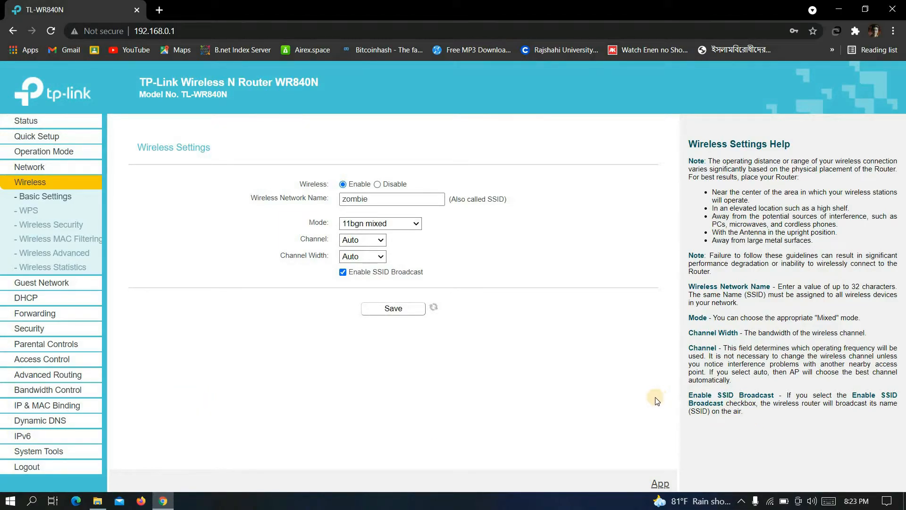
{"action": "mouse_move", "coordinate": [557, 417]}
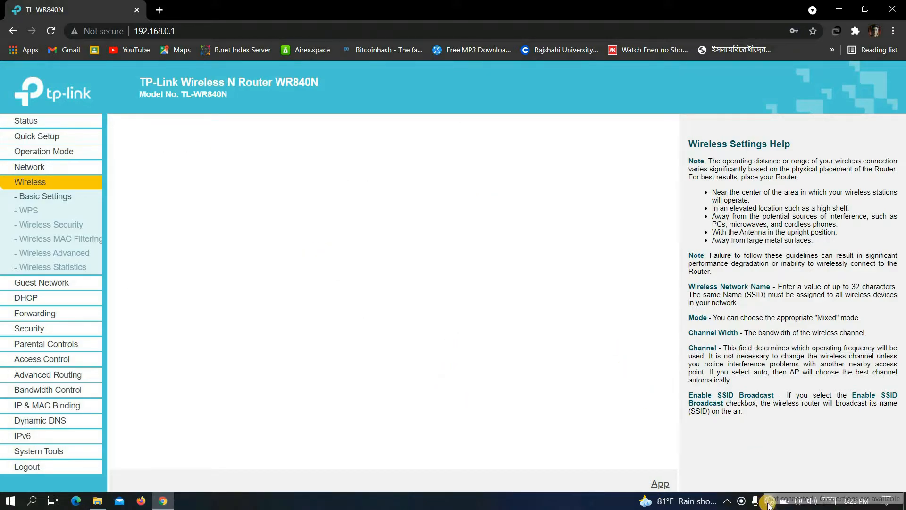
From the Windows network flyout, join 'zombie' with auto-connect and submit its security key.
{"action": "left_click", "coordinate": [770, 501]}
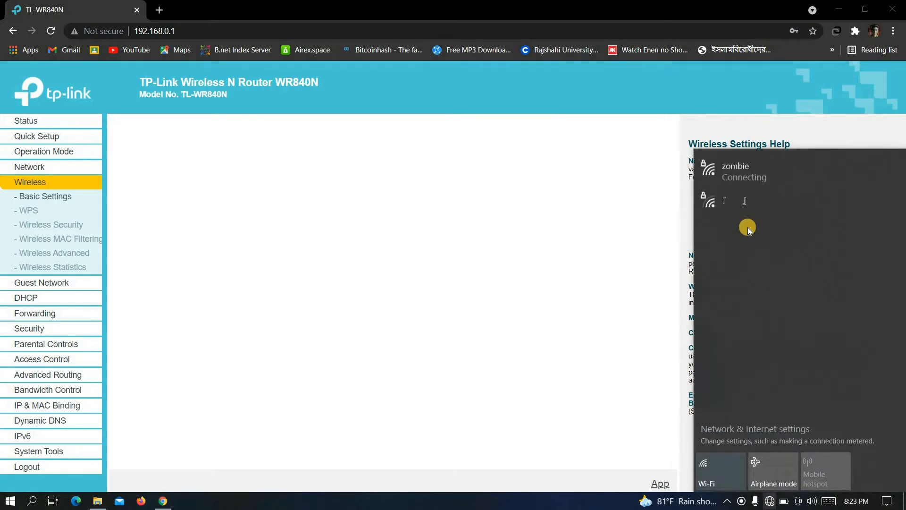
{"action": "left_click", "coordinate": [746, 171]}
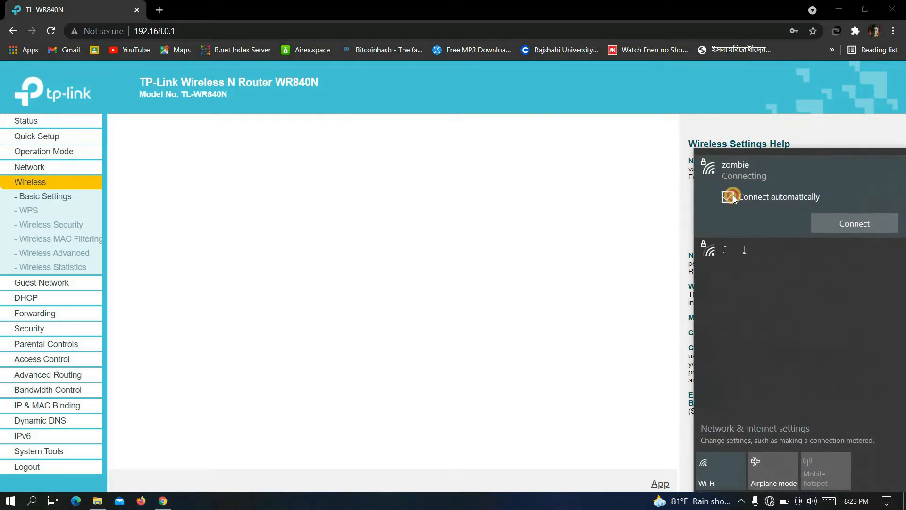
{"action": "left_click", "coordinate": [855, 224]}
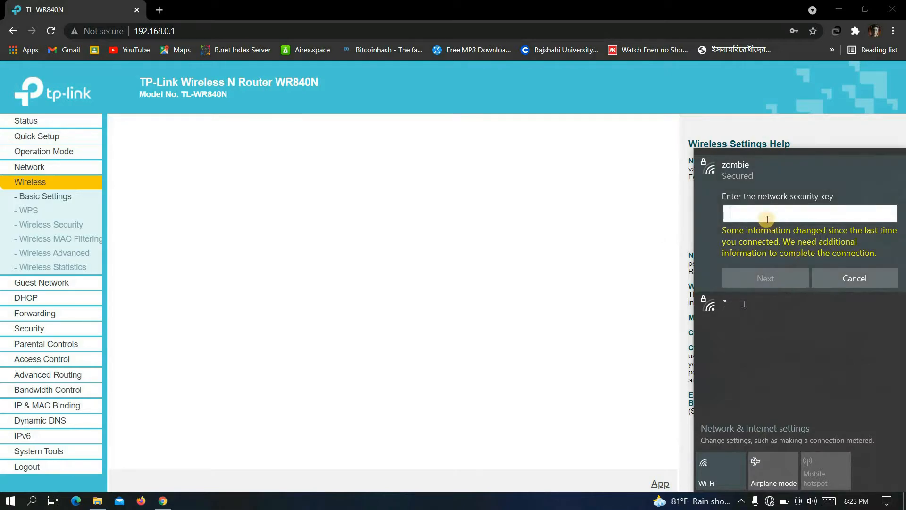
{"action": "type", "text": "•"}
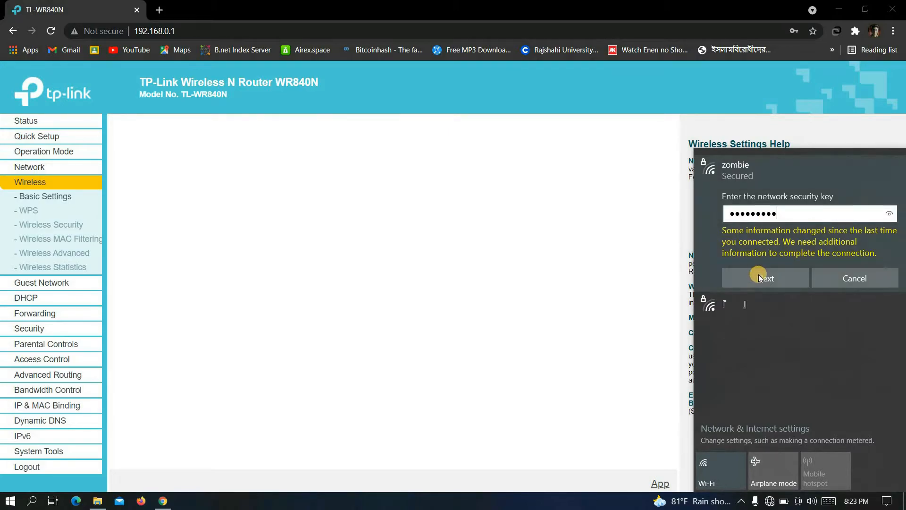
{"action": "left_click", "coordinate": [765, 277]}
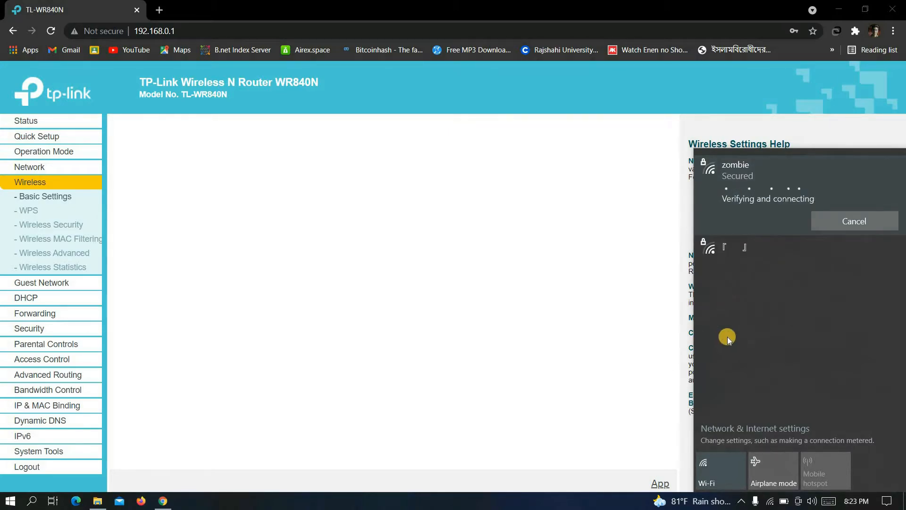
{"action": "mouse_move", "coordinate": [648, 308]}
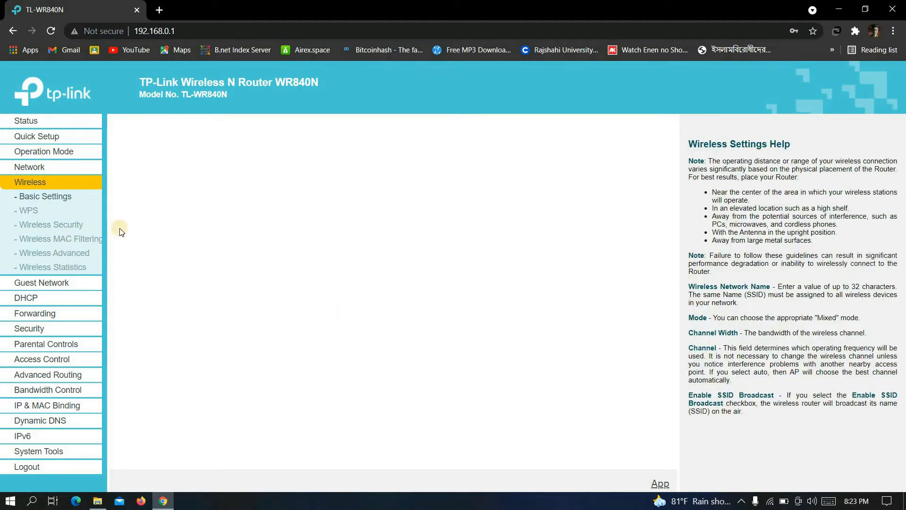
{"action": "left_click", "coordinate": [50, 224]}
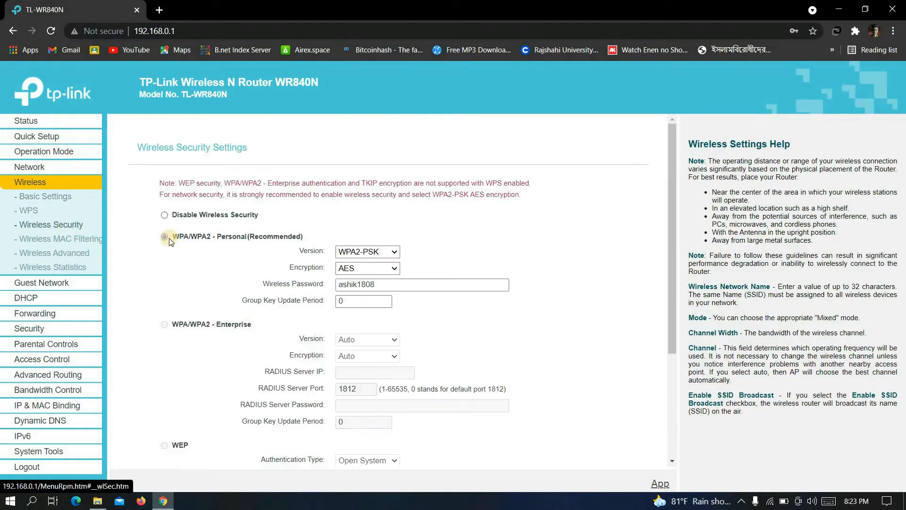
{"action": "left_click", "coordinate": [164, 236]}
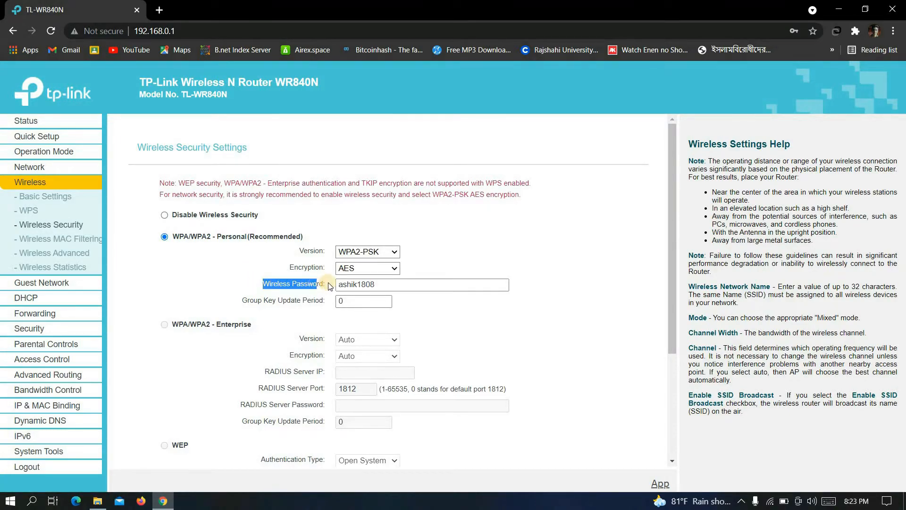
{"action": "mouse_move", "coordinate": [409, 305]}
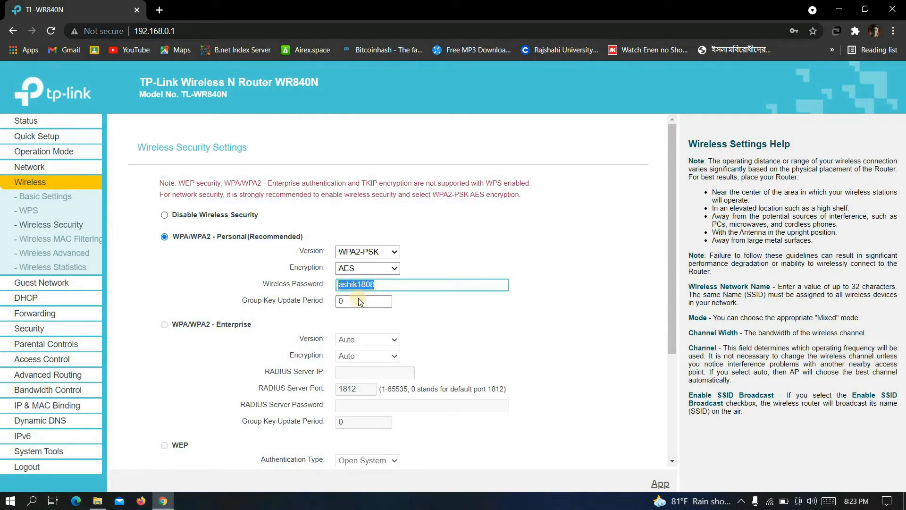
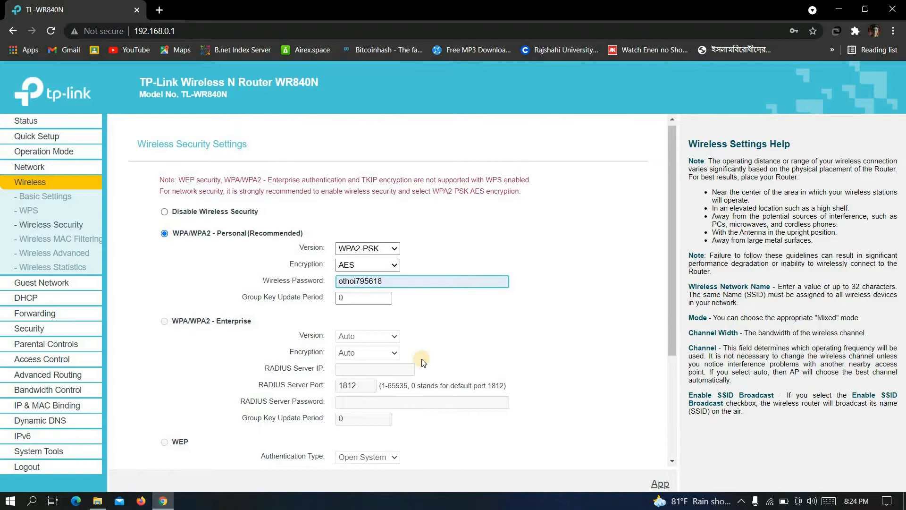
{"action": "scroll", "scroll_direction": "down", "scroll_amount": 3}
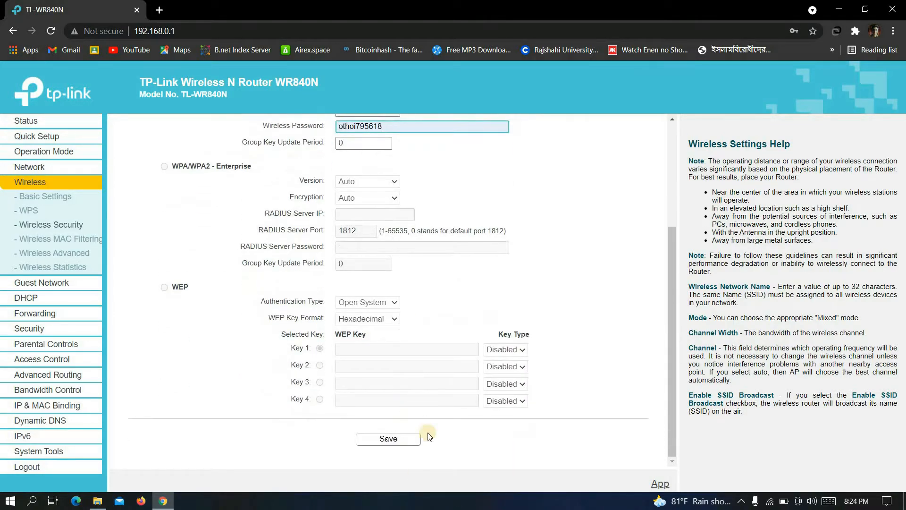
Save the new wireless password; the router returns Error code 80002.
{"action": "left_click", "coordinate": [389, 439]}
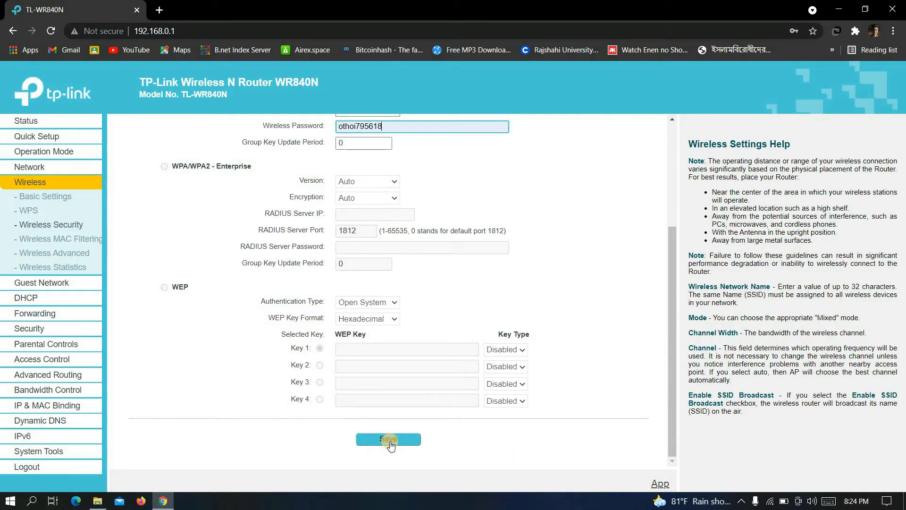
{"action": "left_click", "coordinate": [388, 439]}
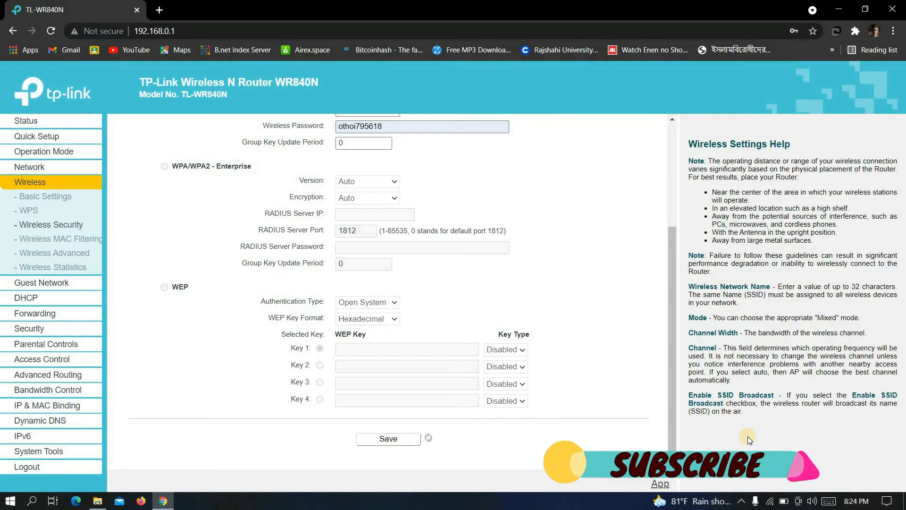
{"action": "mouse_move", "coordinate": [603, 370]}
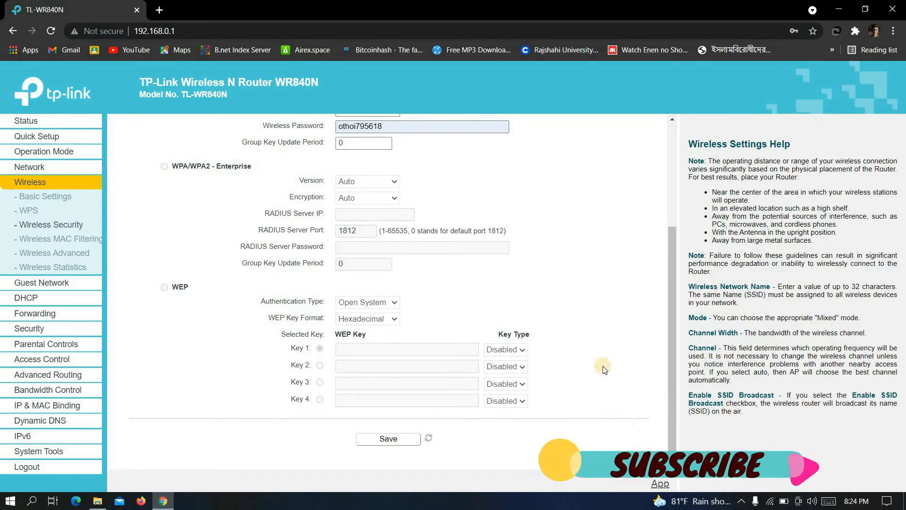
{"action": "mouse_move", "coordinate": [710, 437]}
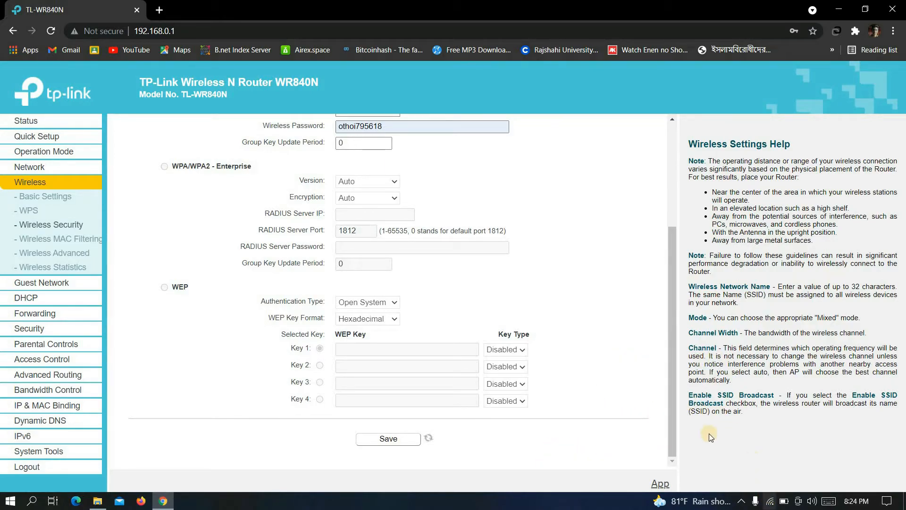
{"action": "mouse_move", "coordinate": [421, 354]}
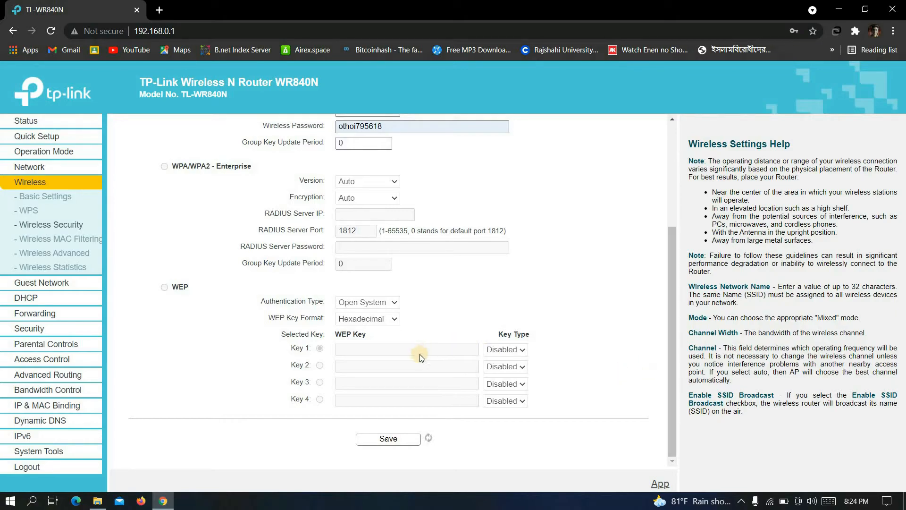
{"action": "scroll", "scroll_direction": "up", "scroll_amount": 3}
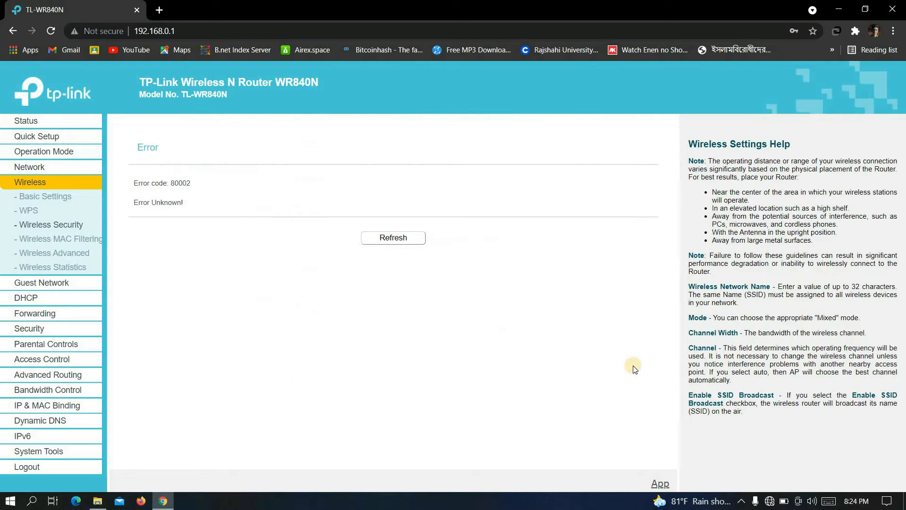
{"action": "mouse_move", "coordinate": [771, 502]}
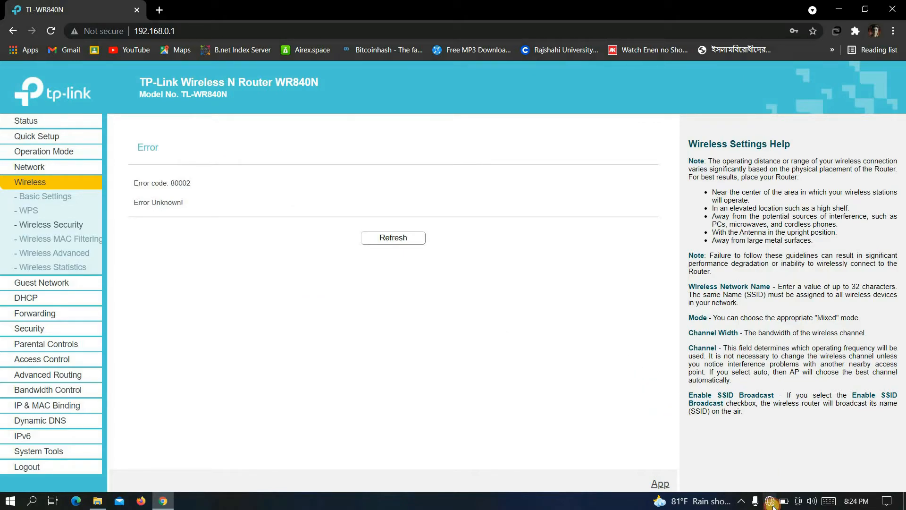
{"action": "left_click", "coordinate": [769, 501]}
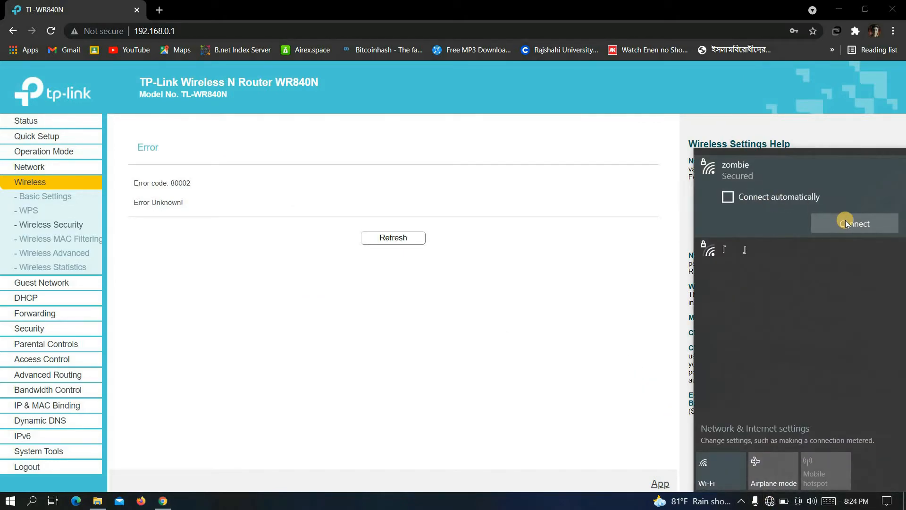
{"action": "left_click", "coordinate": [854, 223]}
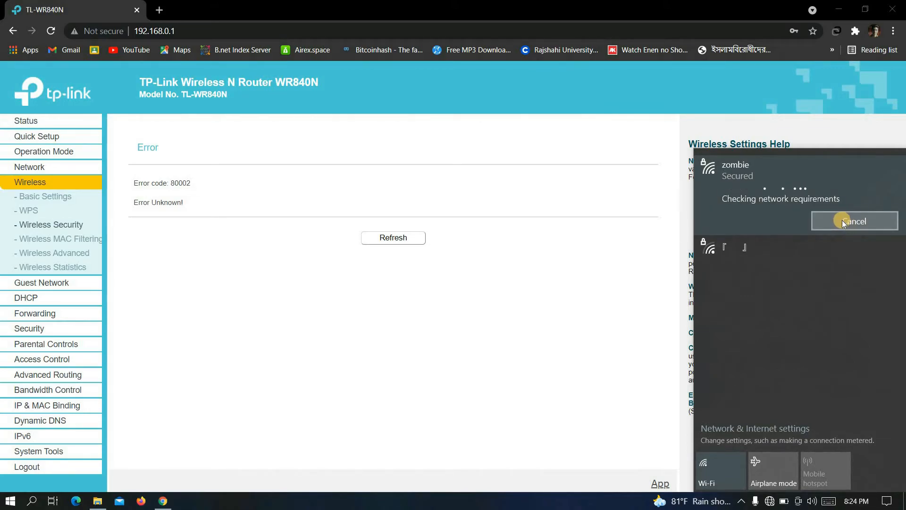
{"action": "mouse_move", "coordinate": [812, 234]}
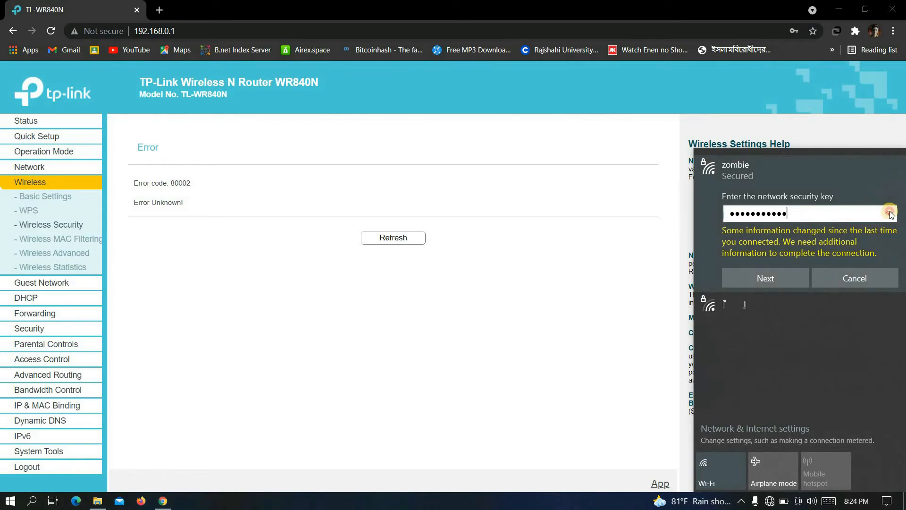
{"action": "left_click", "coordinate": [890, 213]}
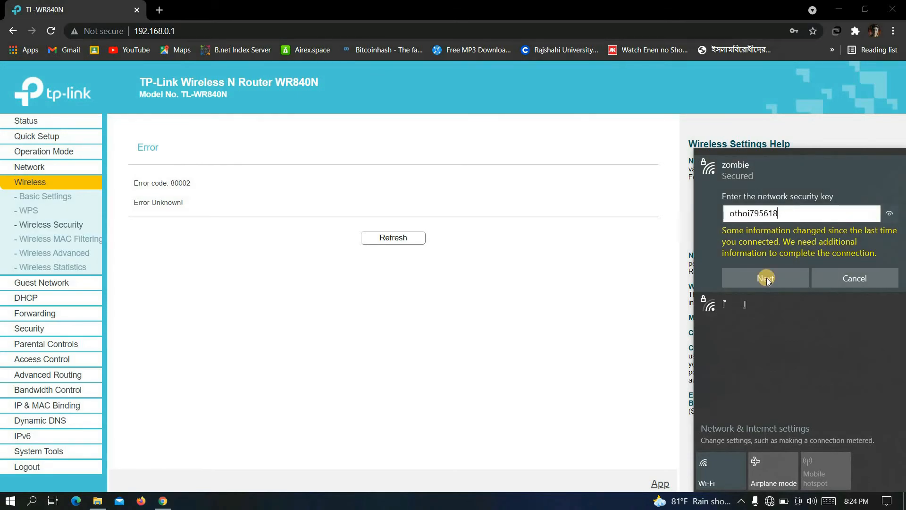
{"action": "left_click", "coordinate": [765, 277]}
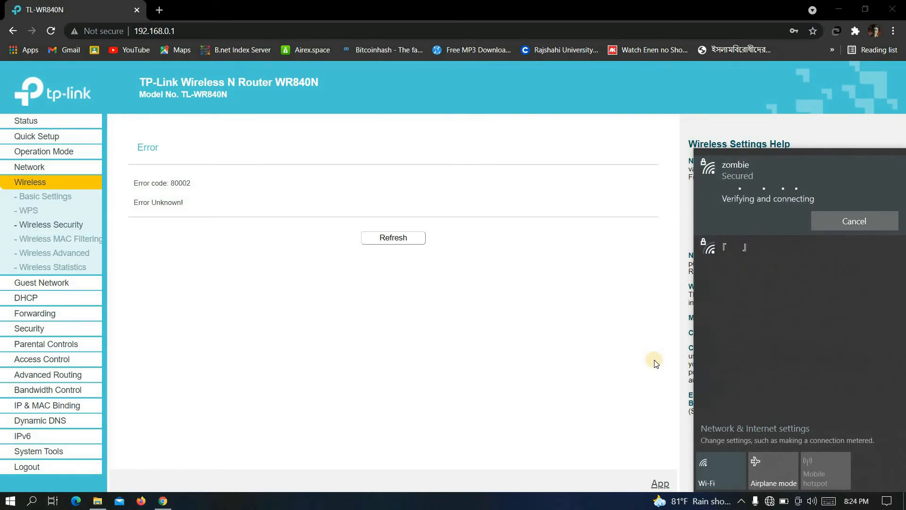
{"action": "mouse_move", "coordinate": [441, 331]}
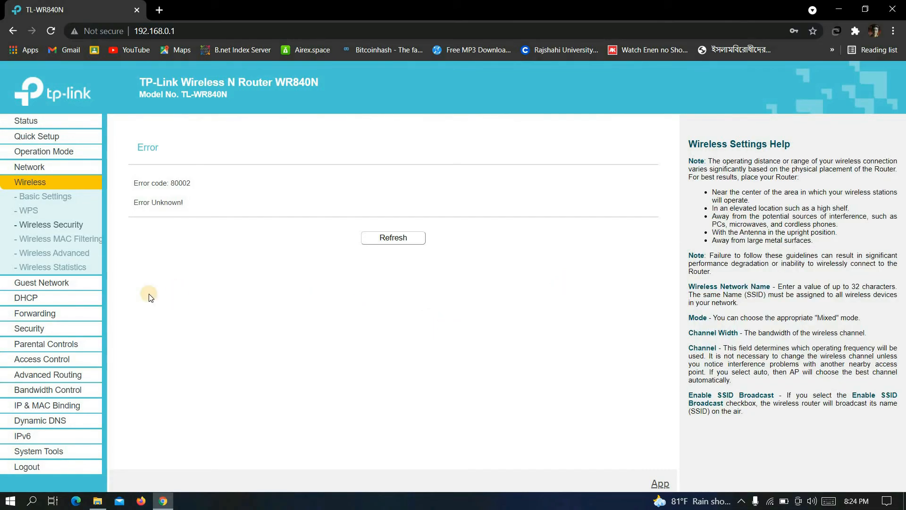
{"action": "left_click", "coordinate": [44, 197]}
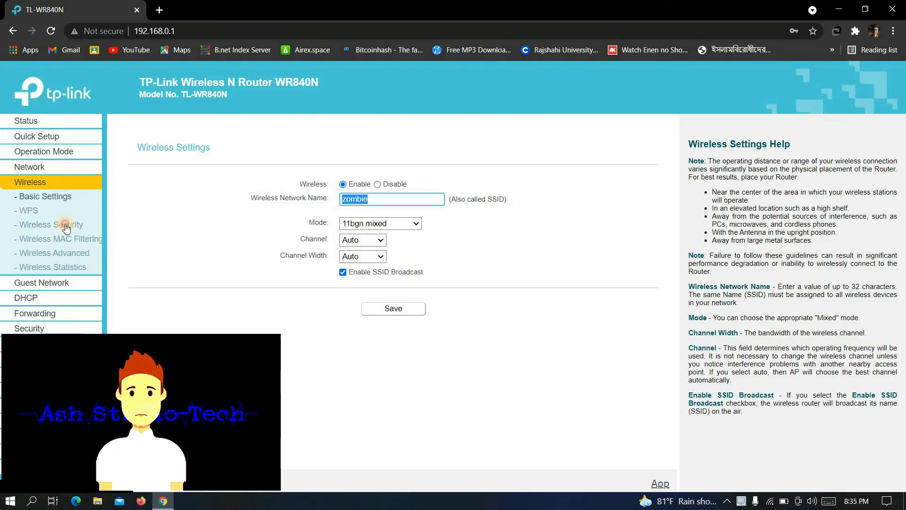
{"action": "left_click", "coordinate": [51, 224]}
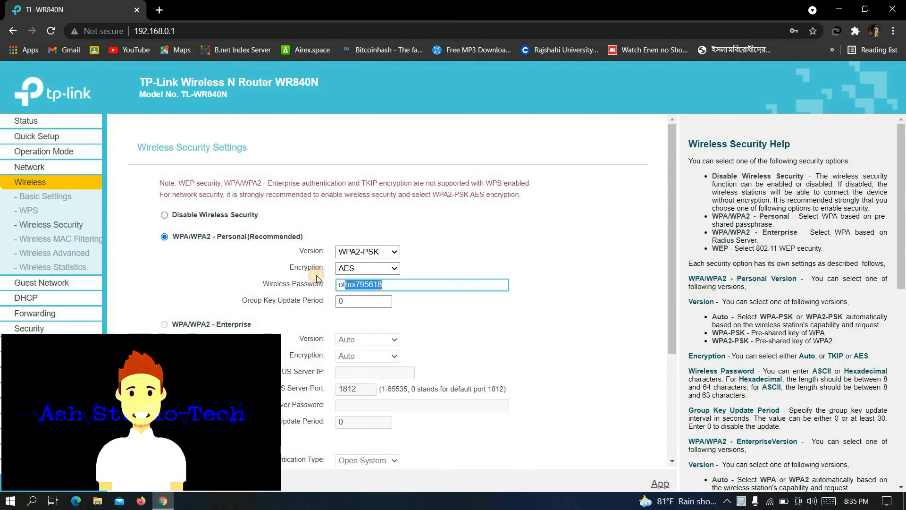